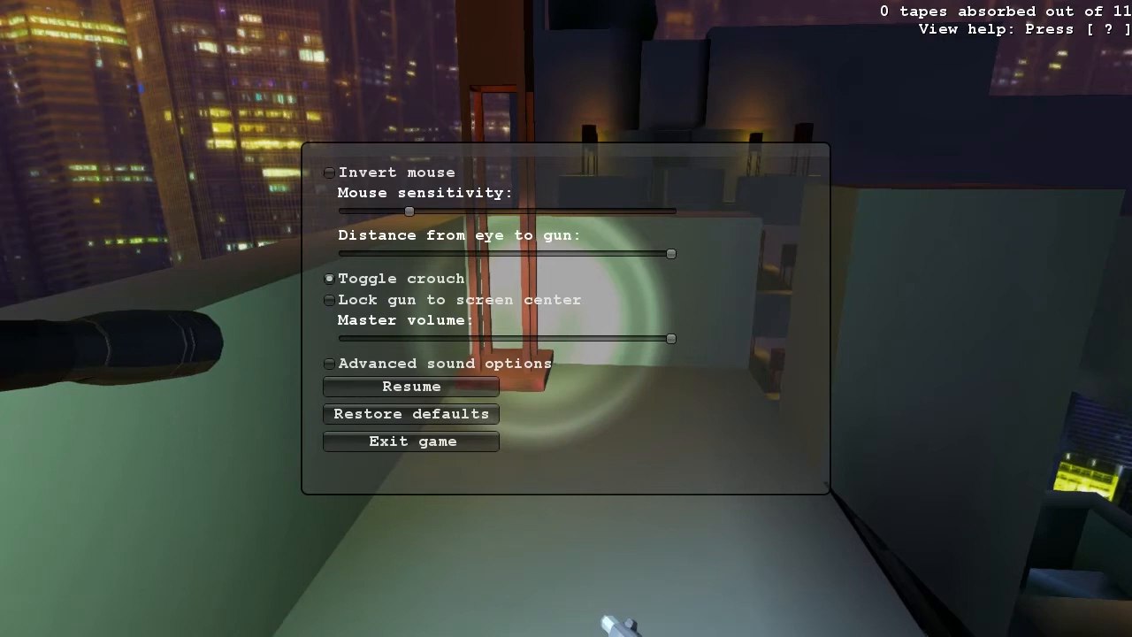
mouse_move(558, 502)
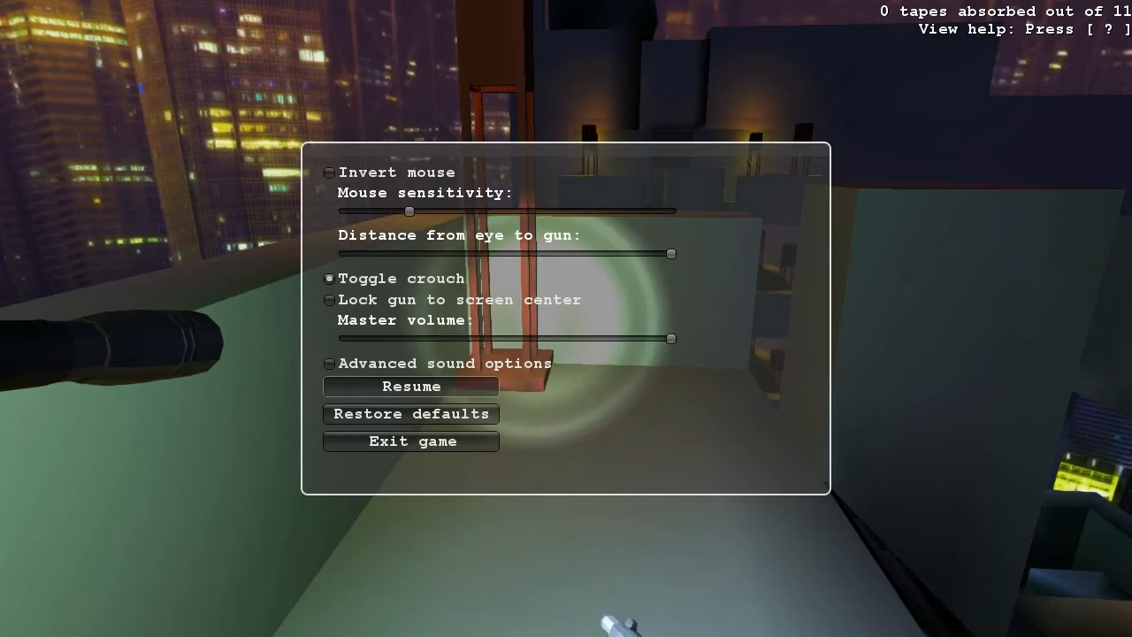
Step: Resume the game from the settings menu and head out onto the rooftop with the two lamps
click(410, 386)
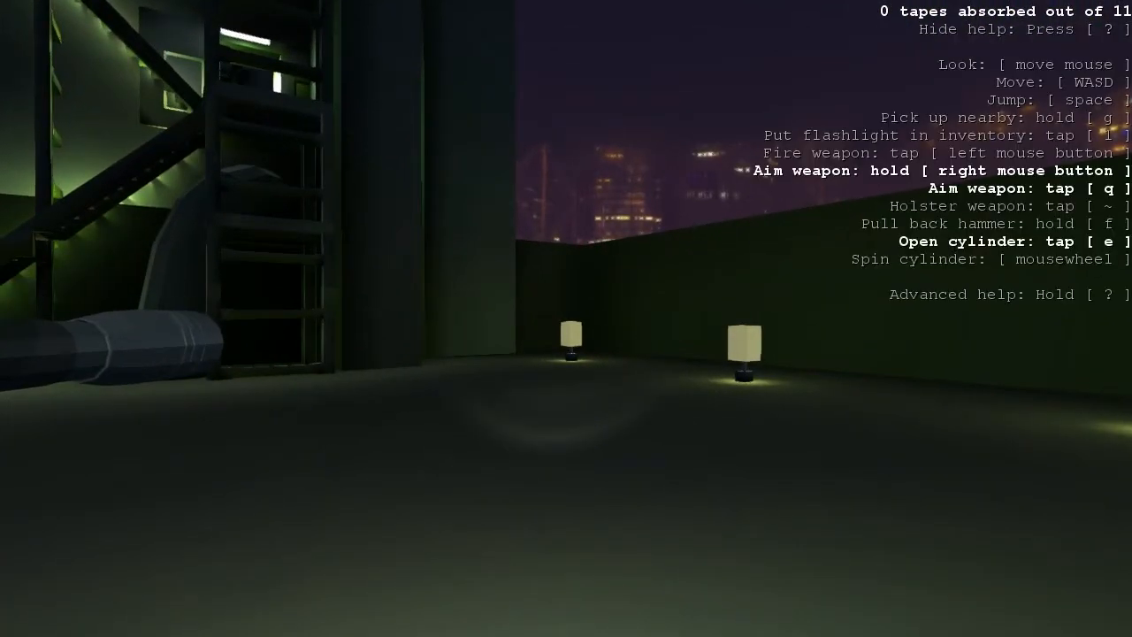
Step: Interact with E while moving off the rooftop into the dim area beside the metal staircase
key(e)
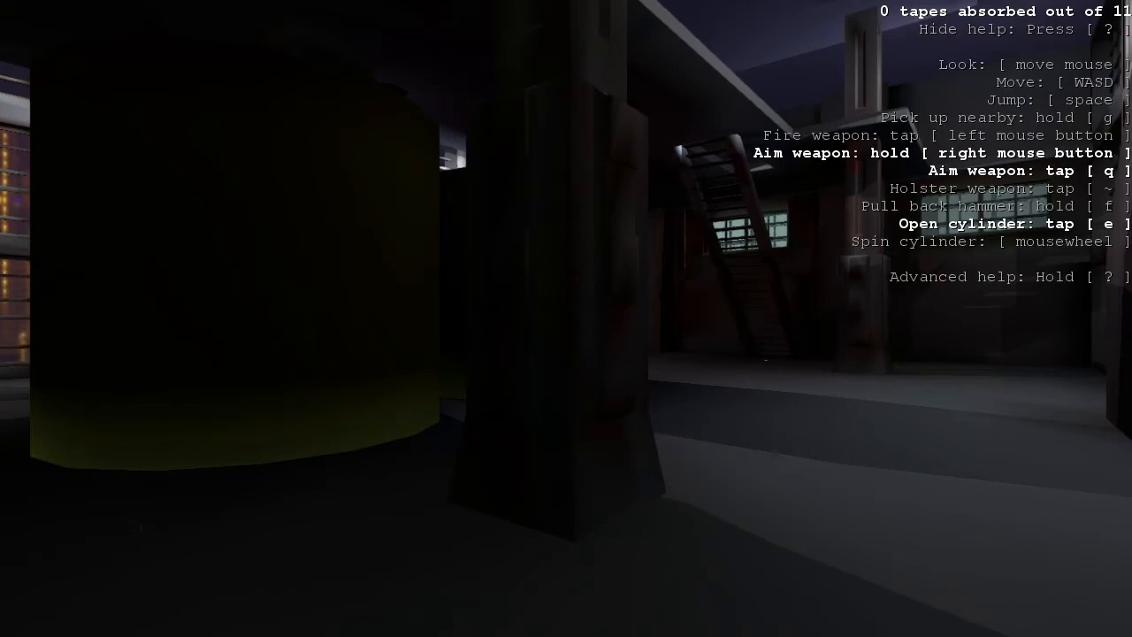
Step: Interact with E and continue forward down the narrow corridor under the ceiling light
key(e)
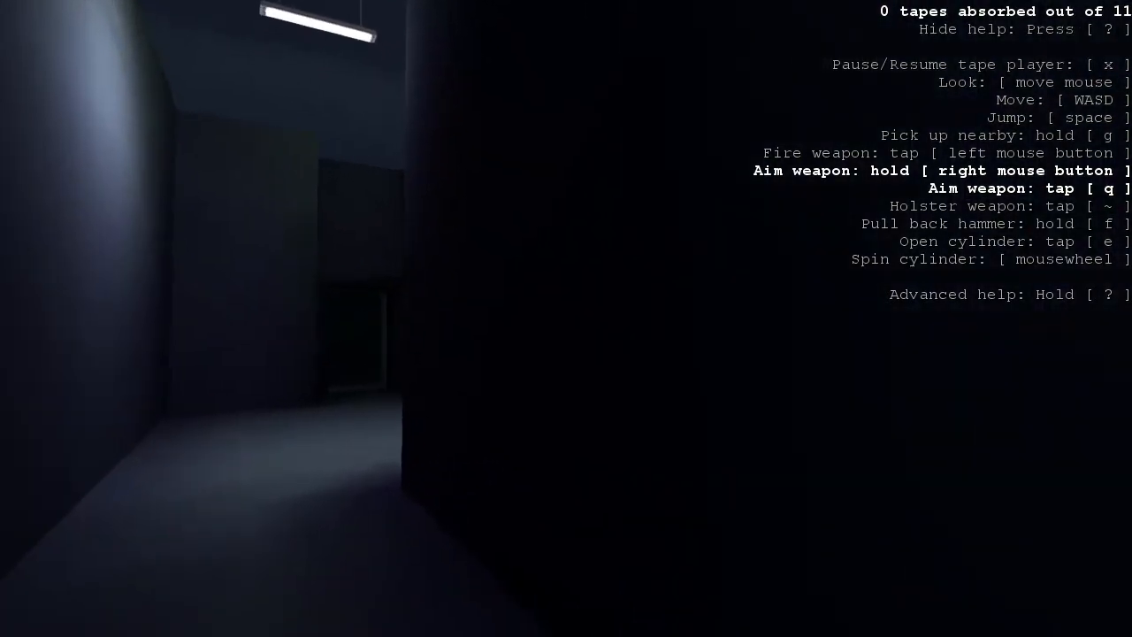
mouse_move(566, 319)
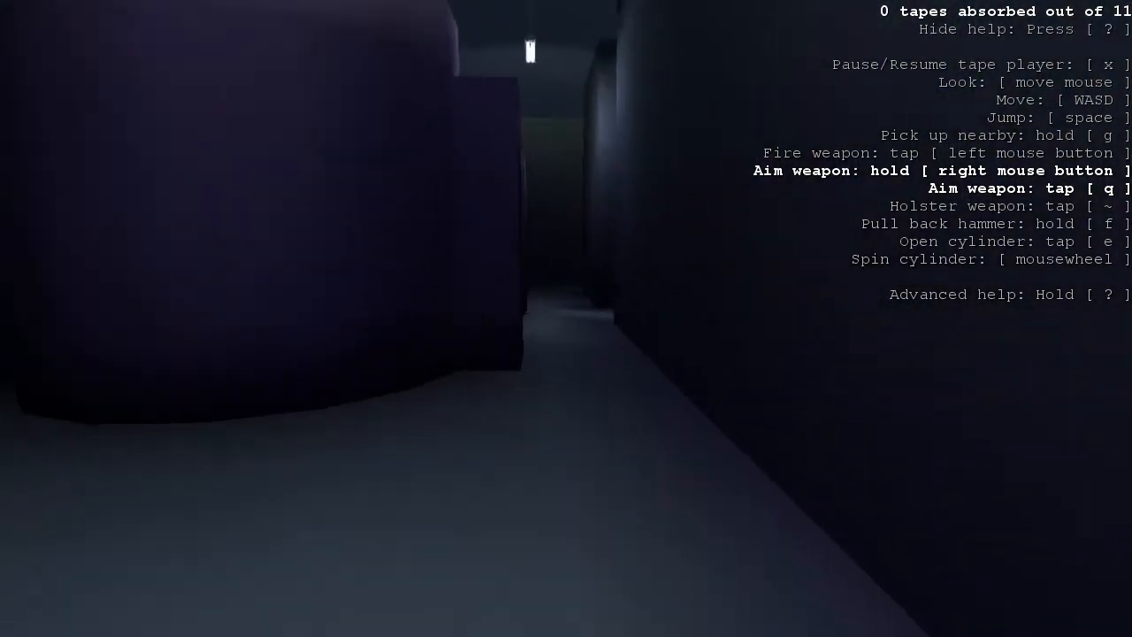